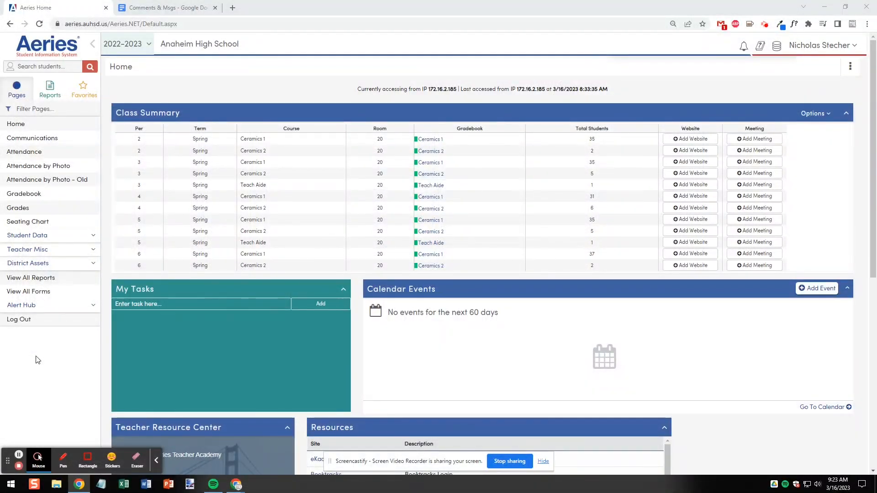
mouse_move(31, 279)
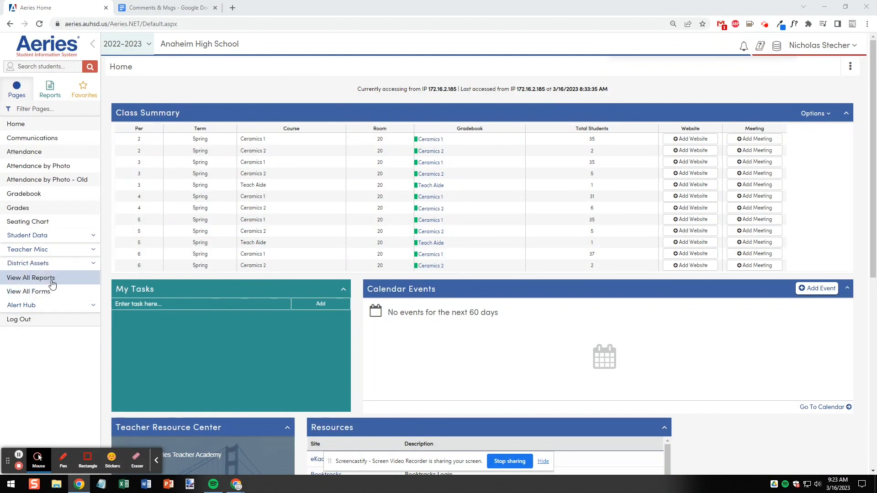
Choose View All Reports in the home page's left navigation to list every report.
left_click(30, 277)
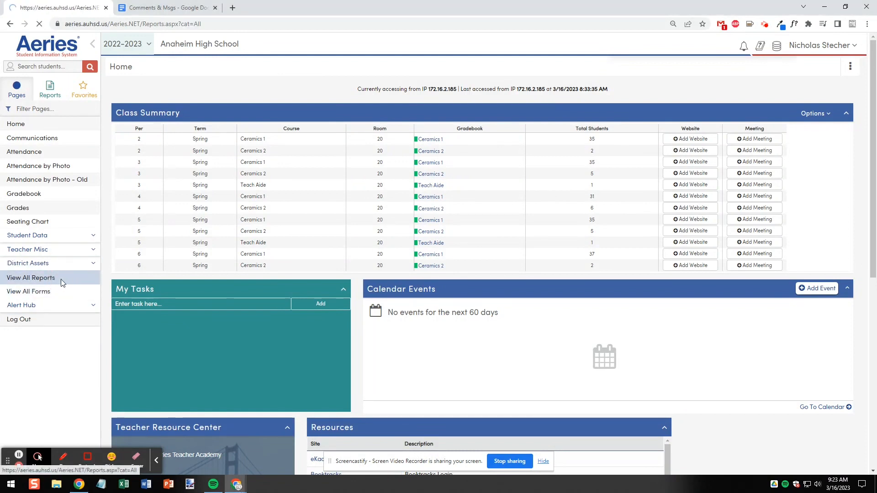
left_click(30, 277)
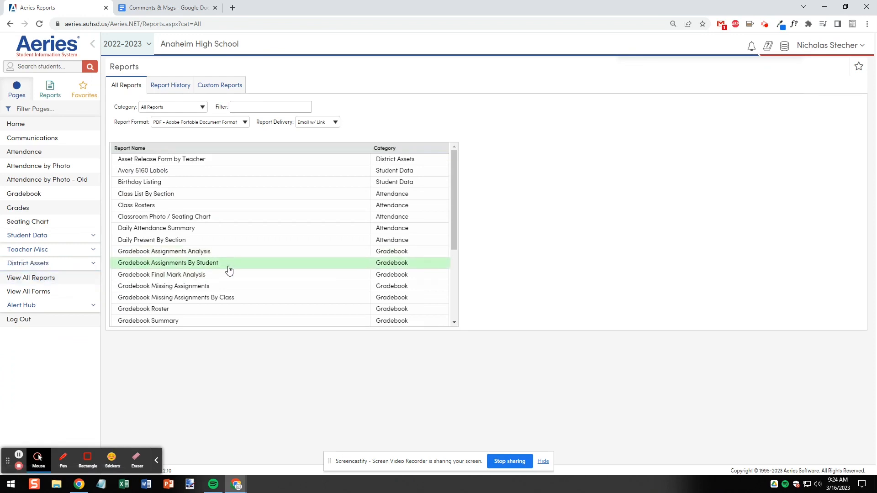
Open Gradebook Assignments By Student and check the Ceramics 1 Spring Semester gradebooks, periods 2–6.
left_click(234, 267)
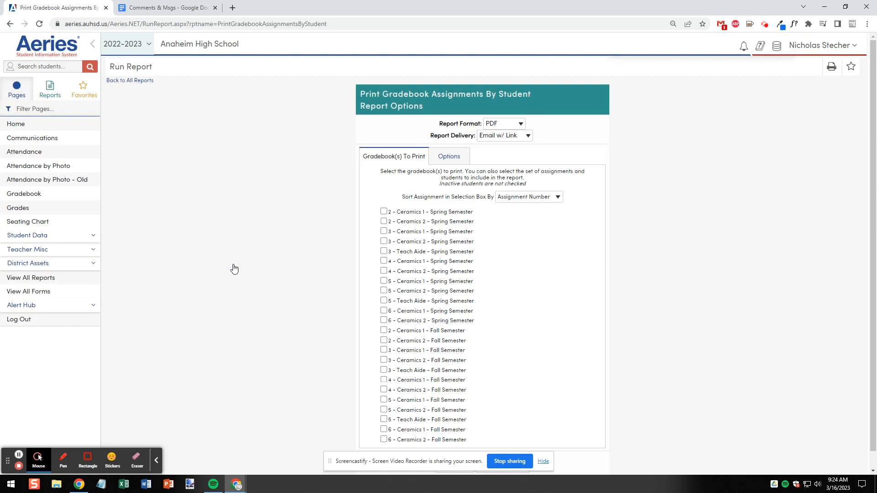
left_click(383, 211)
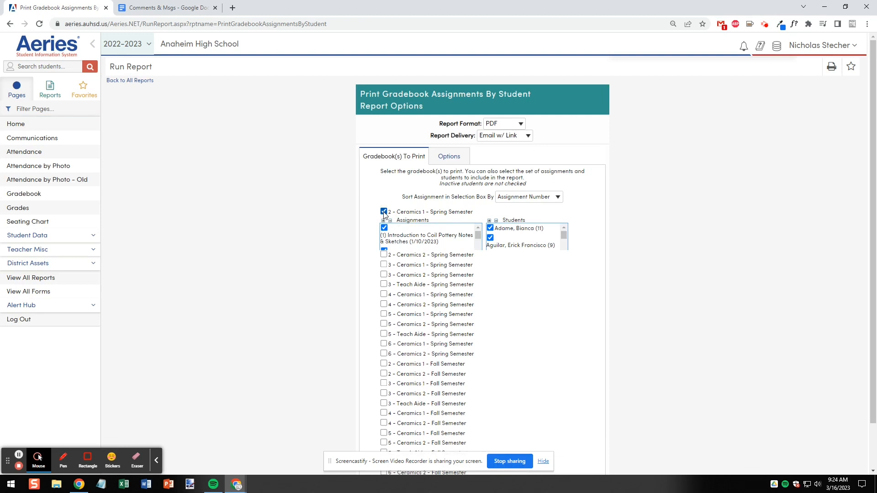
left_click(383, 211)
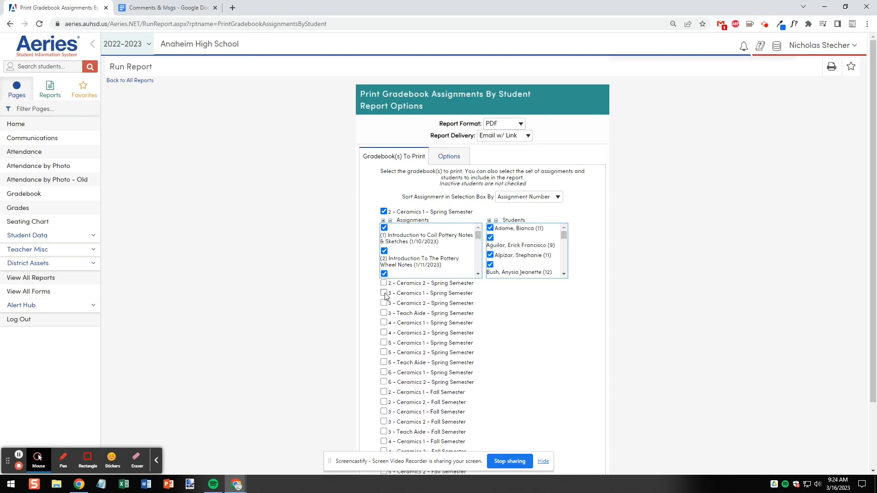
left_click(383, 293)
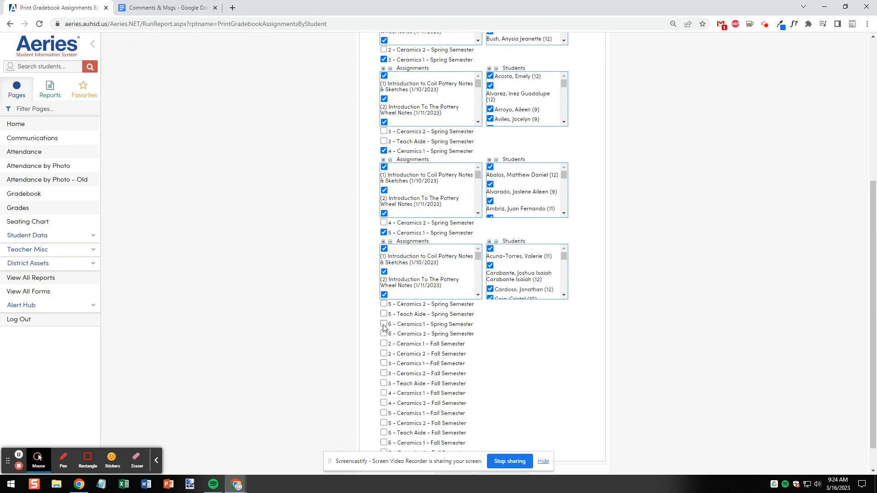
left_click(383, 324)
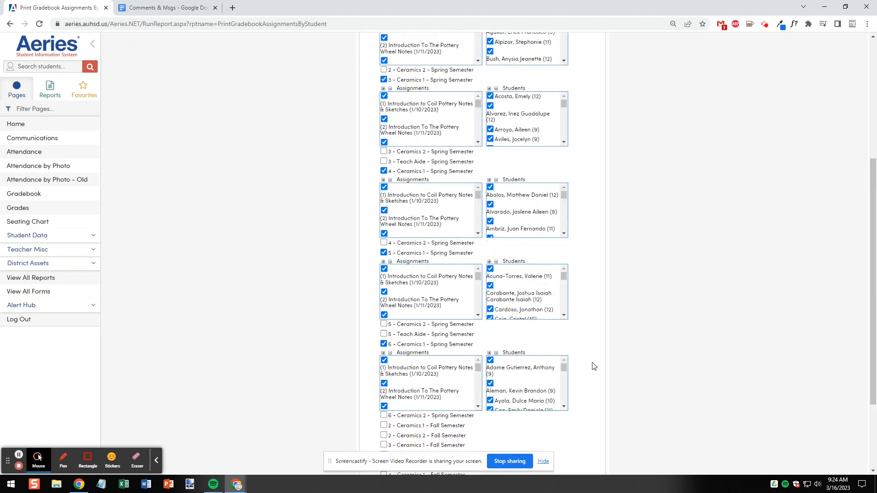
scroll("up", 3)
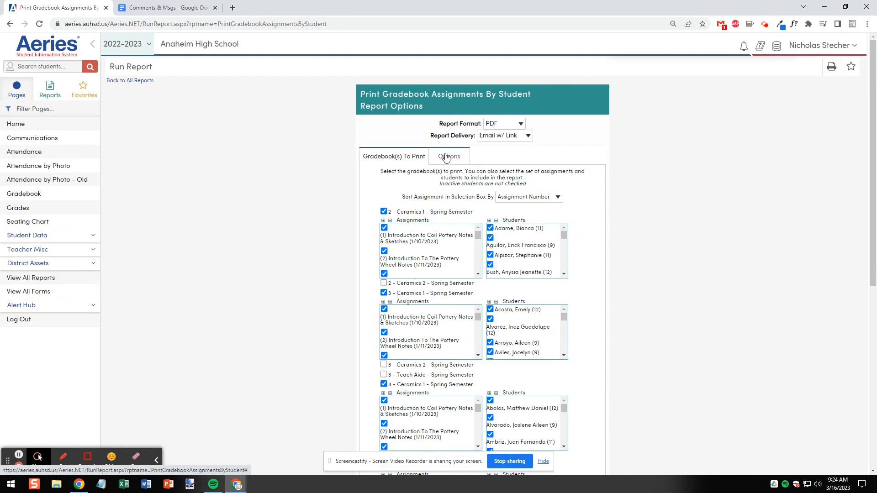
On the Options tab, print only students with grade below 72% and target the Report Comment box.
left_click(449, 160)
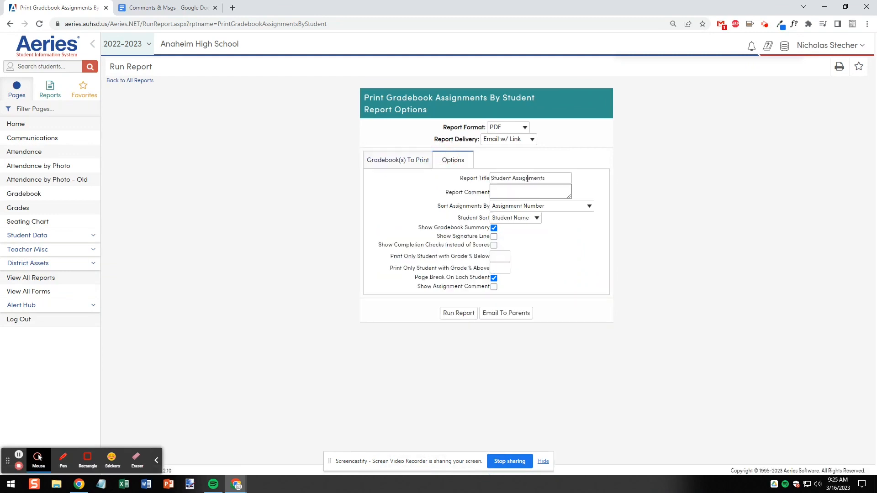
mouse_move(515, 234)
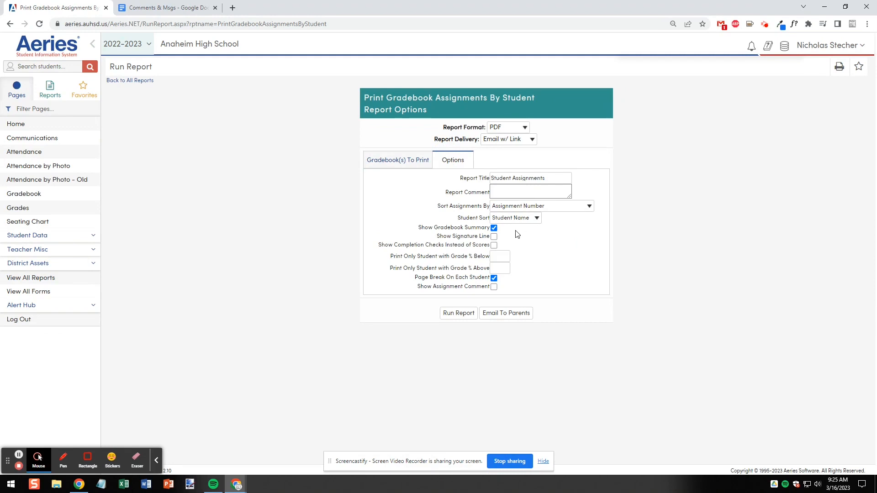
left_click(499, 267)
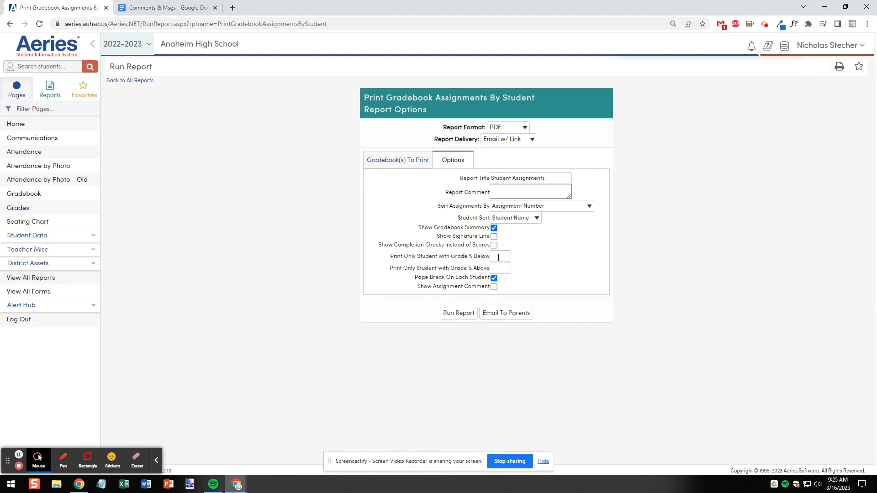
type("72")
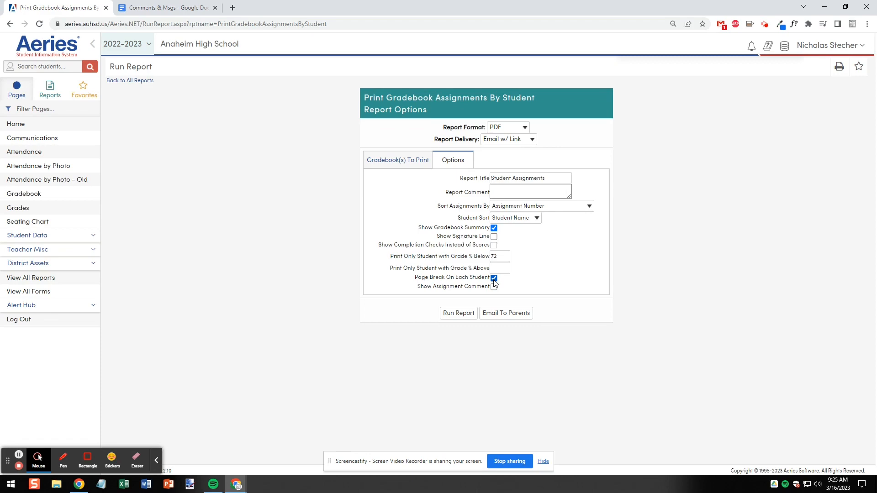
left_click(493, 278)
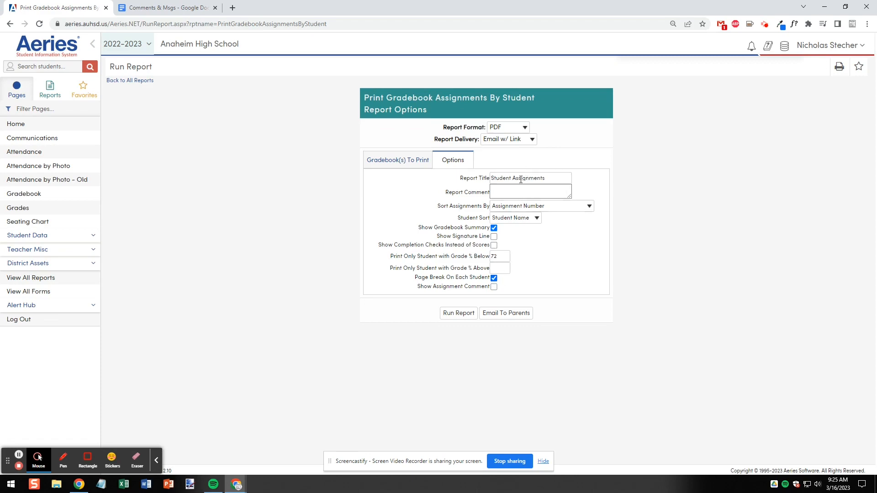
left_click(530, 192)
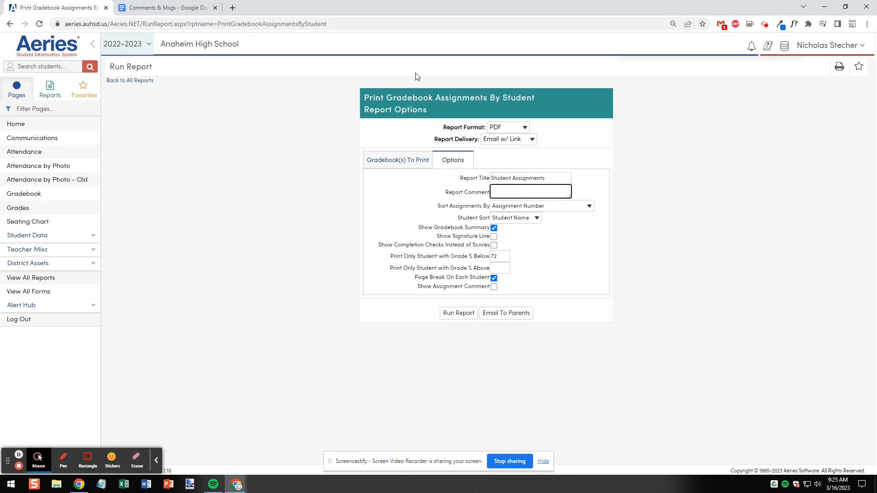
left_click(165, 8)
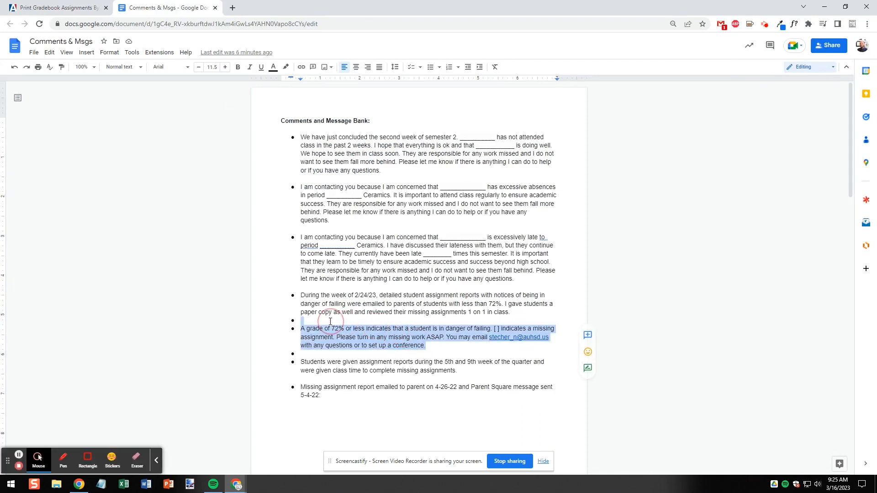
Copy the danger-of-failing message from Google Docs into Aeries' Report Comment box.
right_click(329, 321)
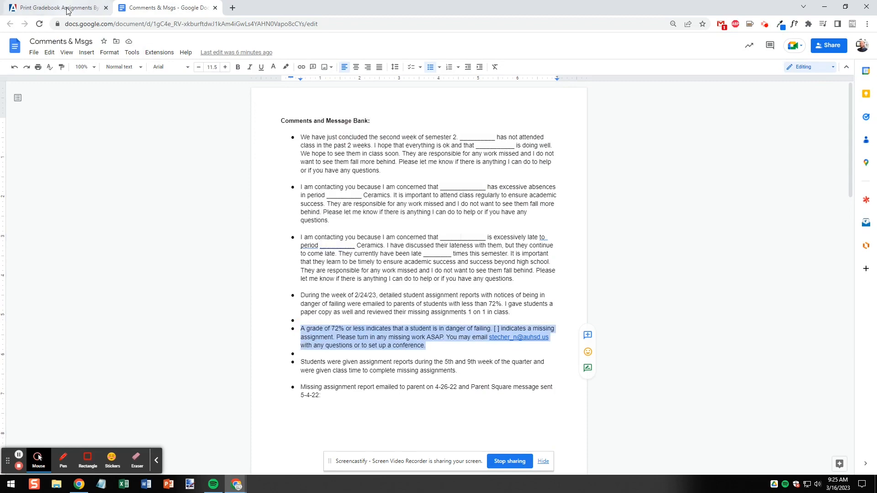
left_click(55, 8)
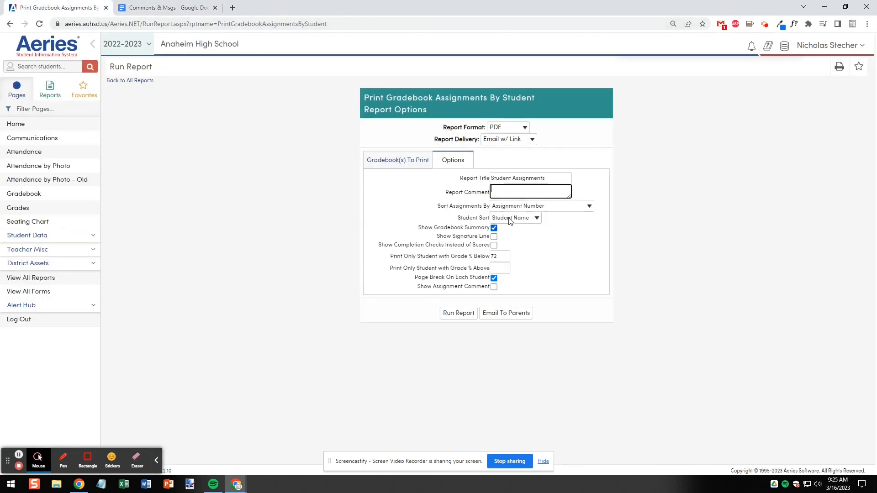
right_click(530, 191)
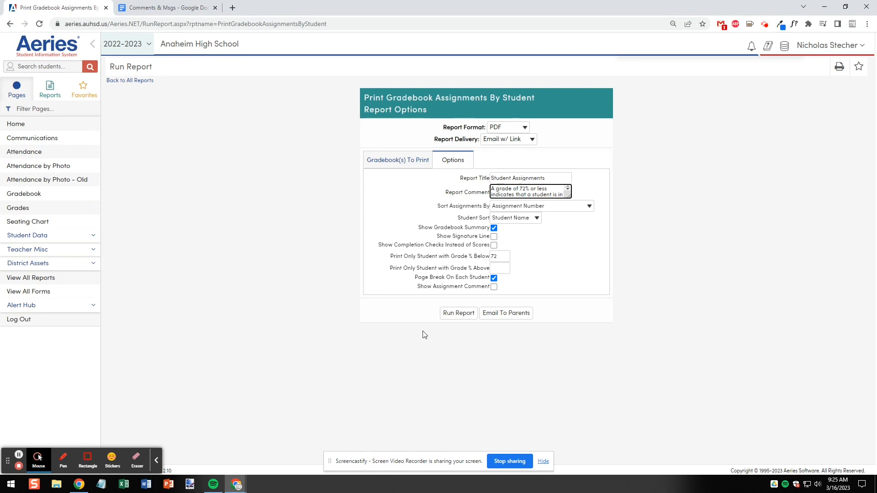
mouse_move(505, 312)
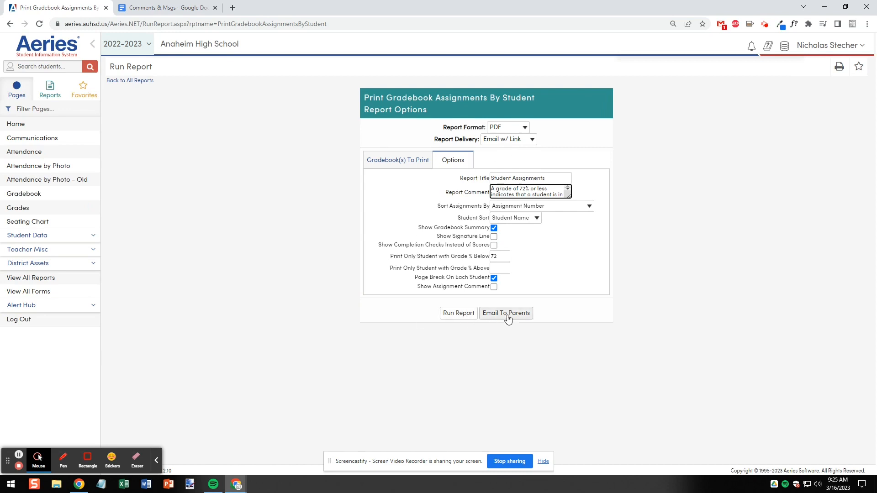
mouse_move(503, 333)
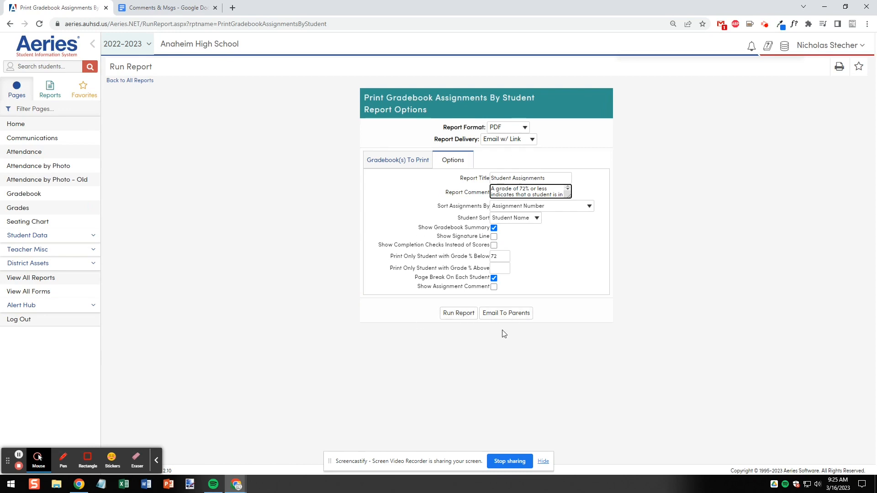
Run the report and open the finished PDF from the Report Viewer.
left_click(458, 312)
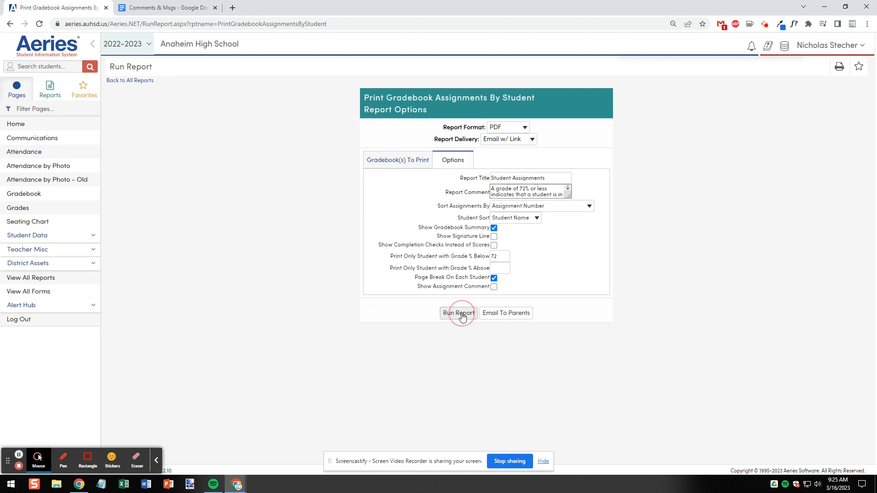
left_click(458, 313)
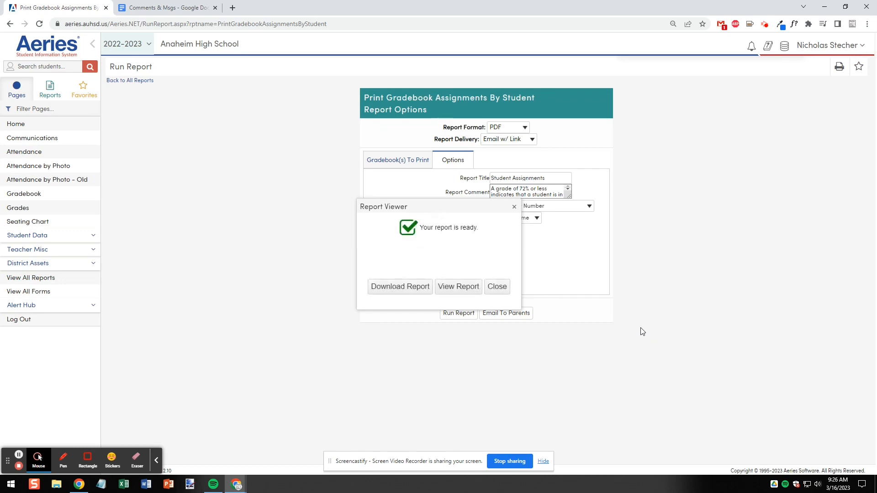
left_click(458, 286)
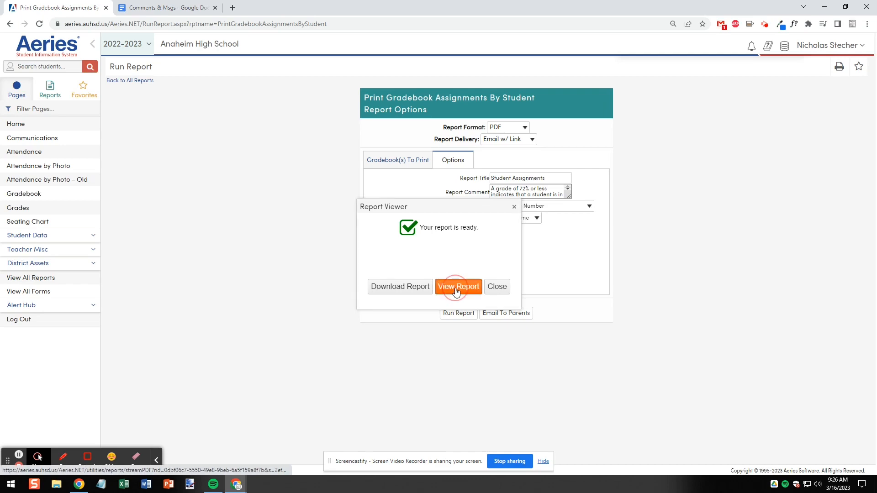
left_click(458, 286)
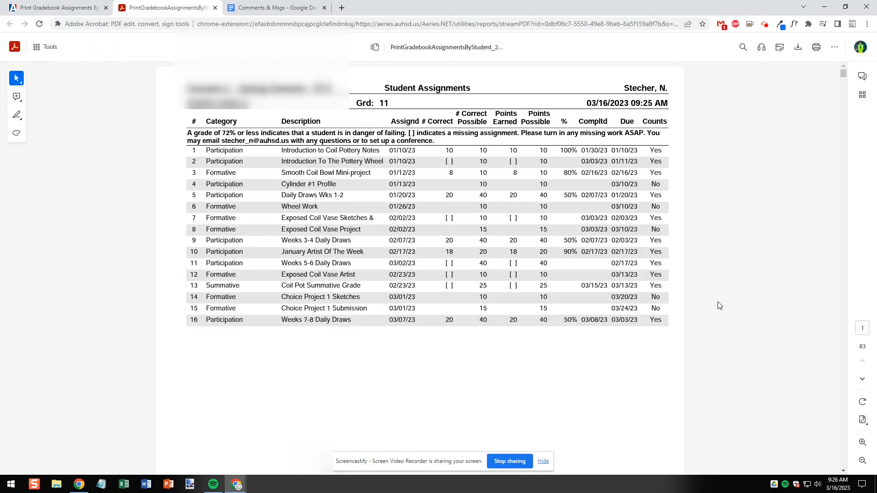
mouse_move(175, 139)
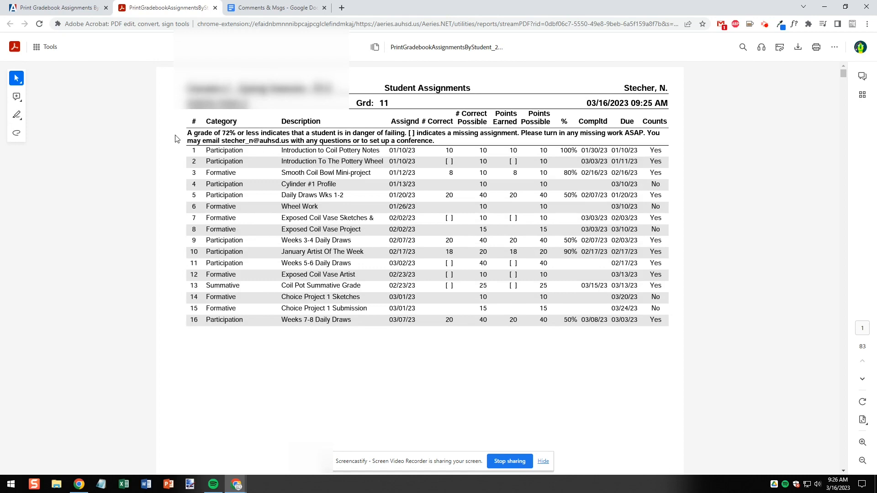
mouse_move(720, 304)
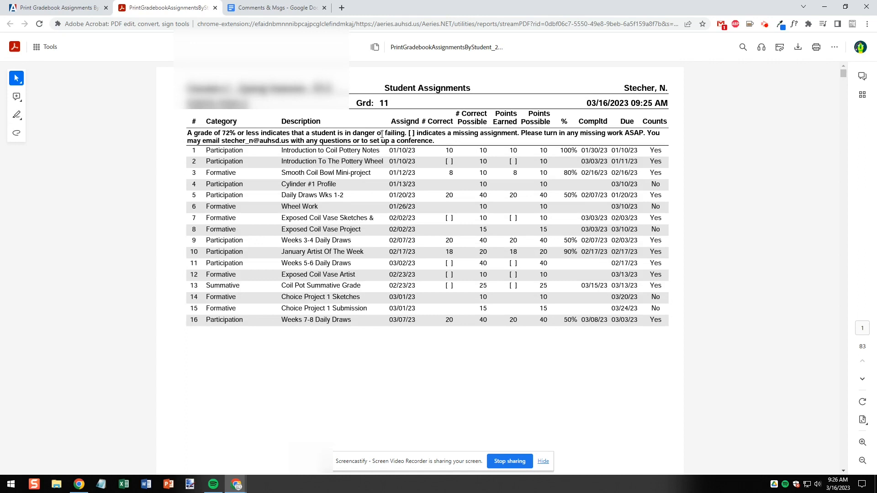
mouse_move(176, 142)
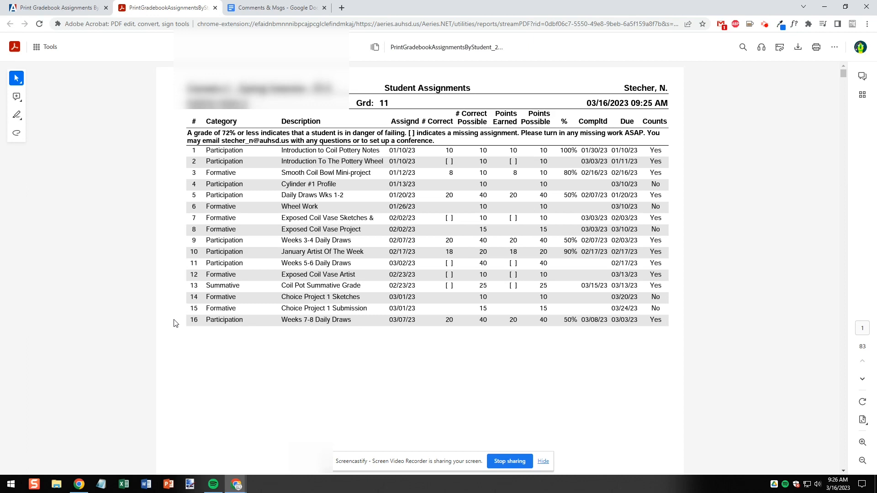
mouse_move(464, 225)
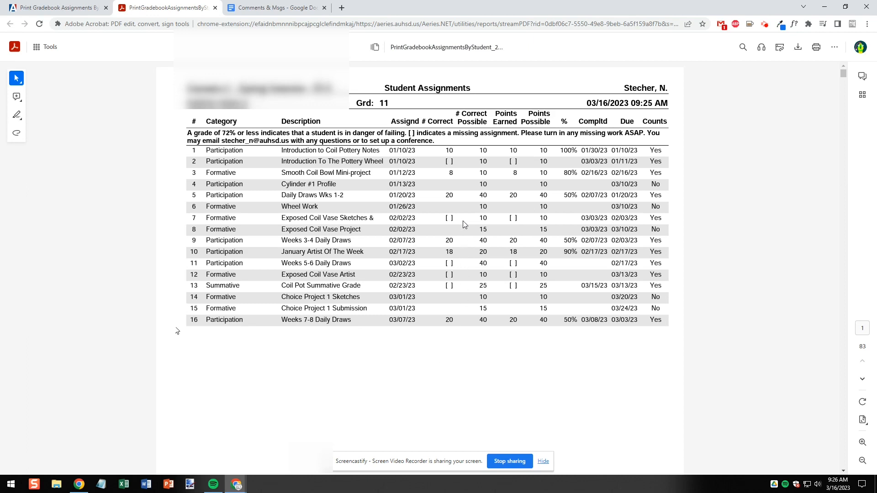
mouse_move(450, 161)
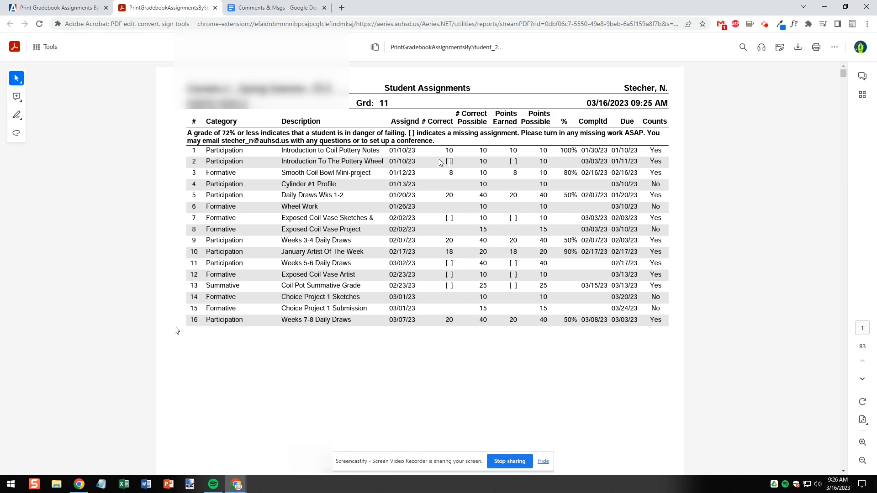
mouse_move(453, 168)
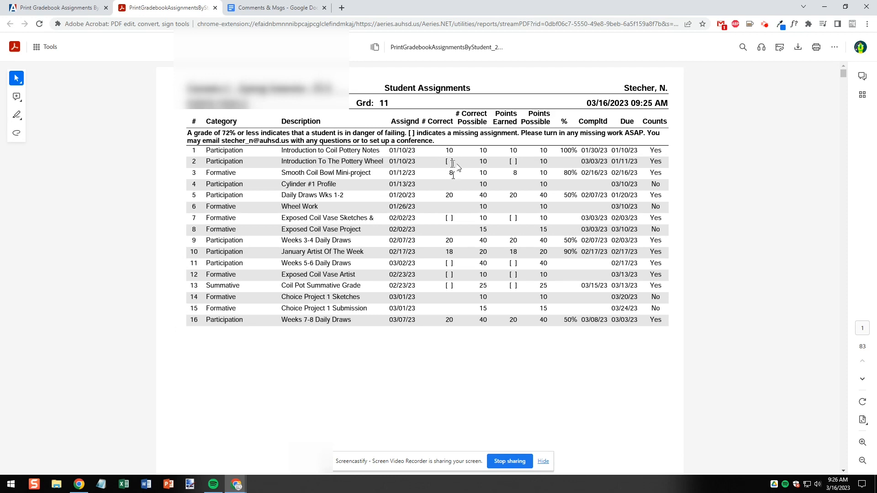
scroll("down", 3)
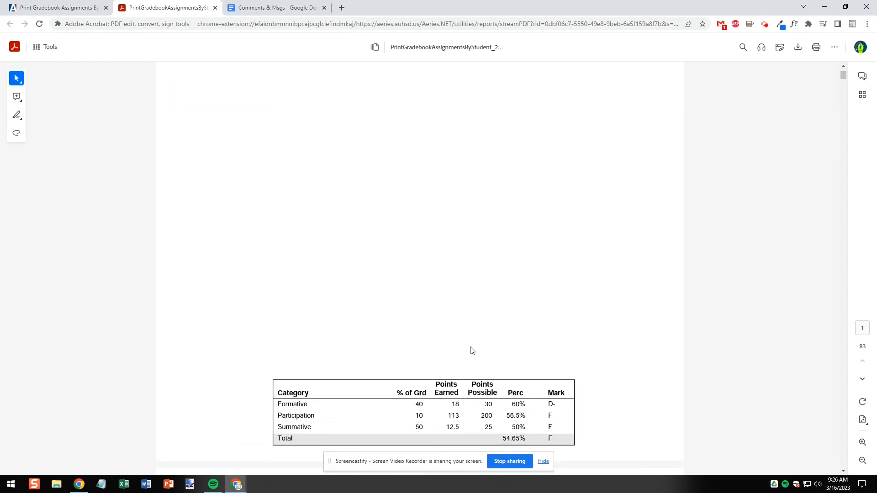
scroll("down", 3)
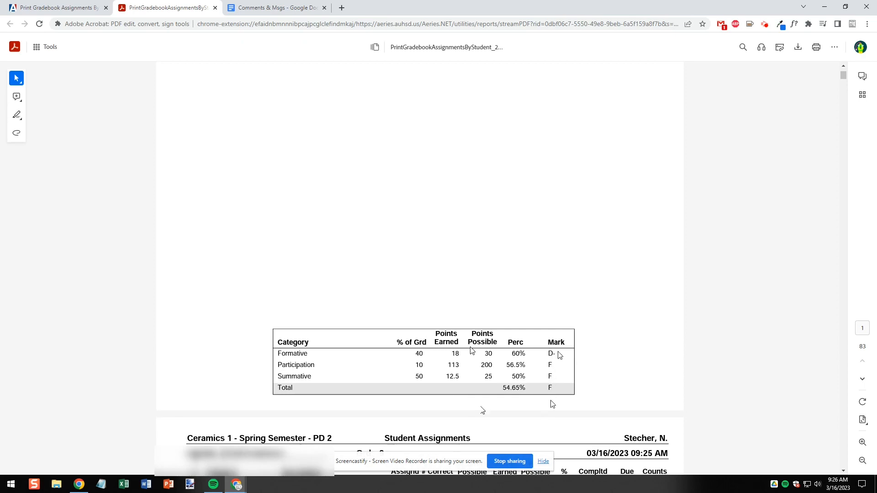
mouse_move(613, 363)
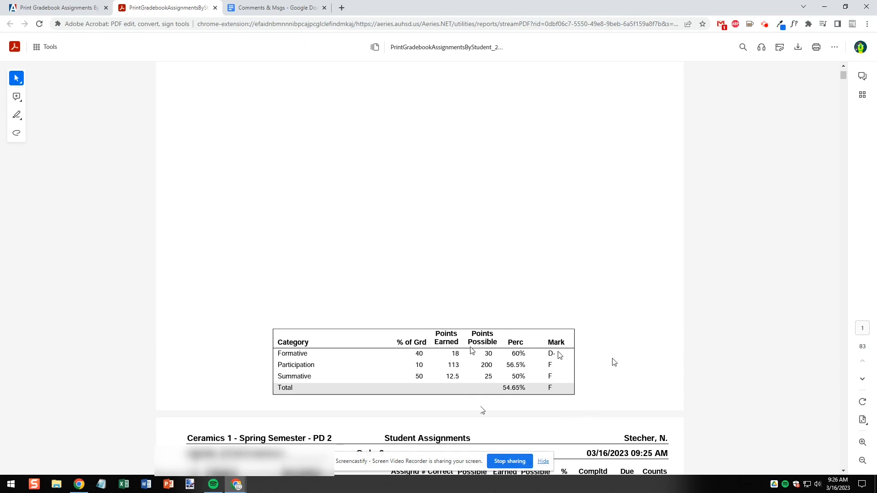
scroll("down", 3)
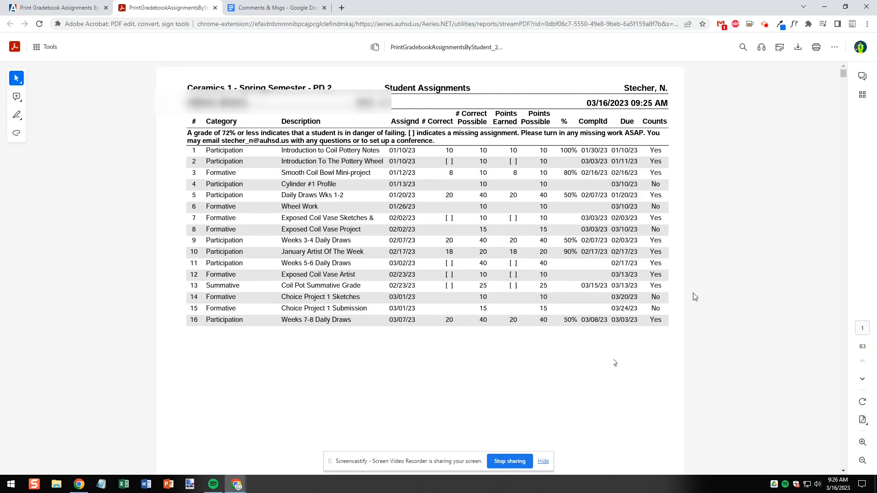
mouse_move(704, 192)
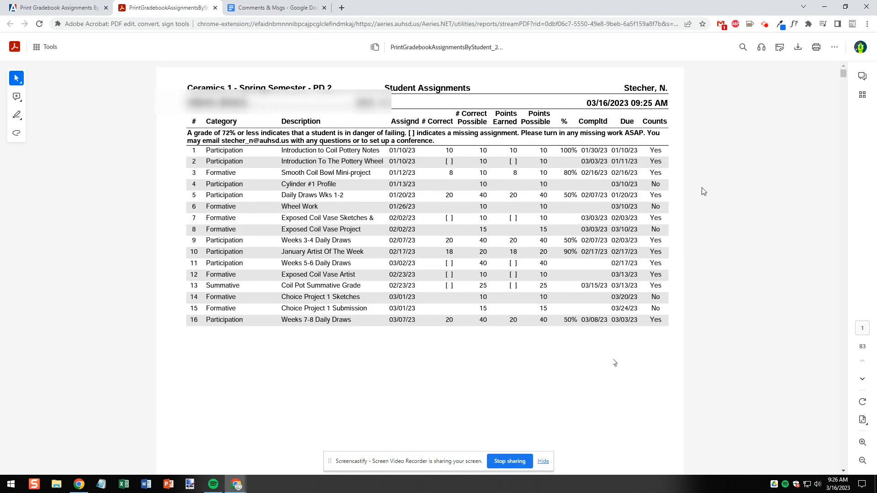
mouse_move(8, 21)
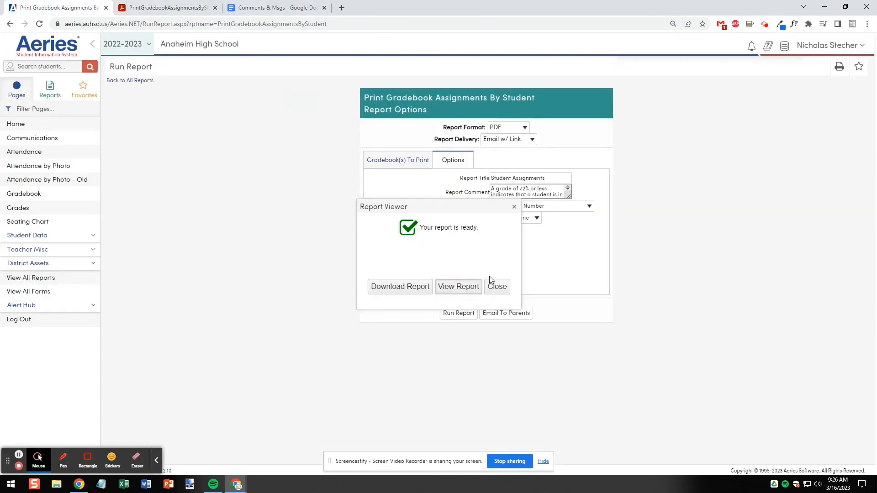
Close the Report Viewer and choose Email To Parents to reach the send confirmation.
left_click(496, 286)
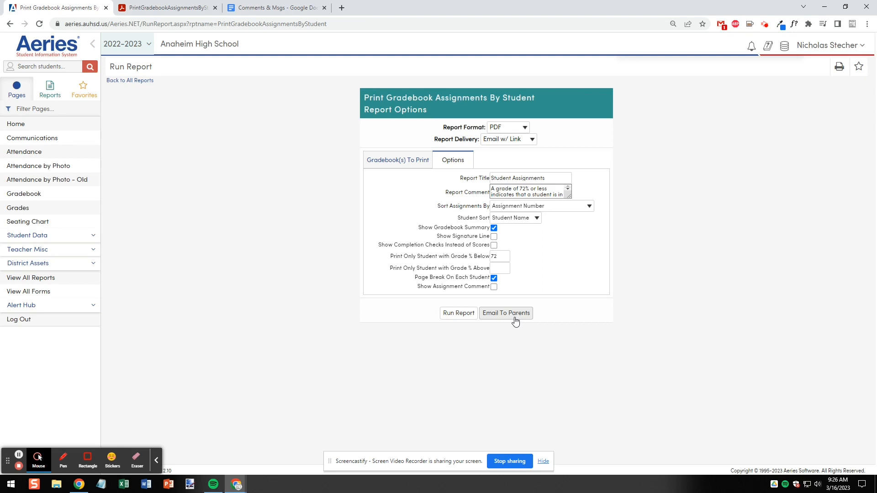
left_click(505, 312)
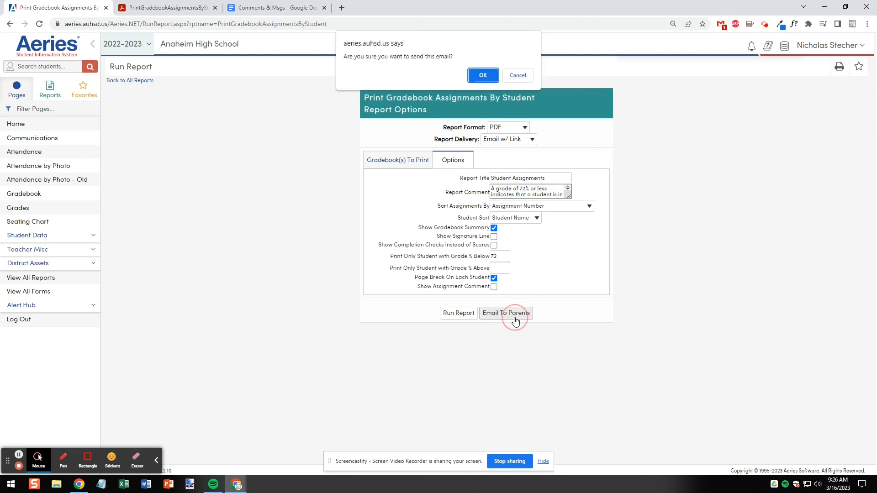